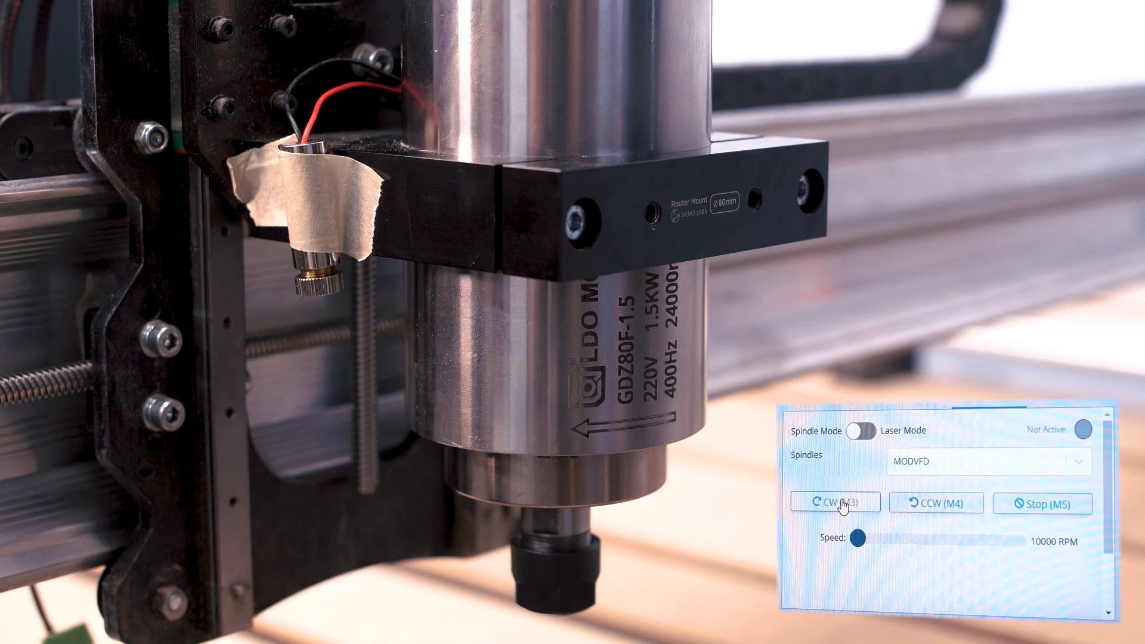
Step: Start the spindle clockwise (M3), slide its speed up to 30000 RPM, then stop it (M5)
click(835, 503)
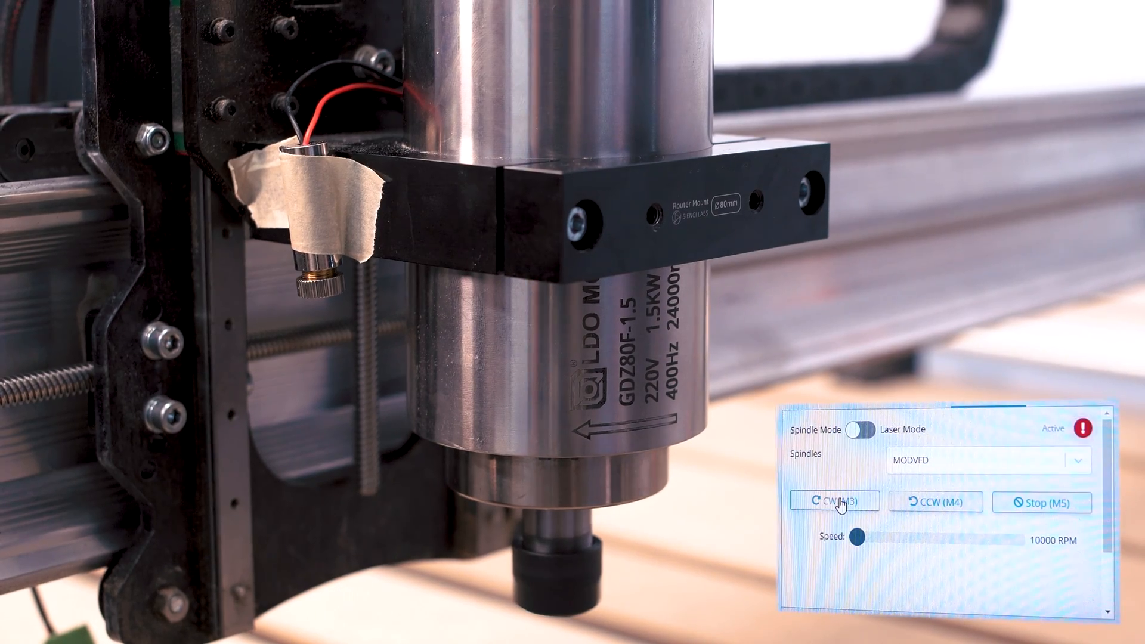
drag(852, 537, 880, 537)
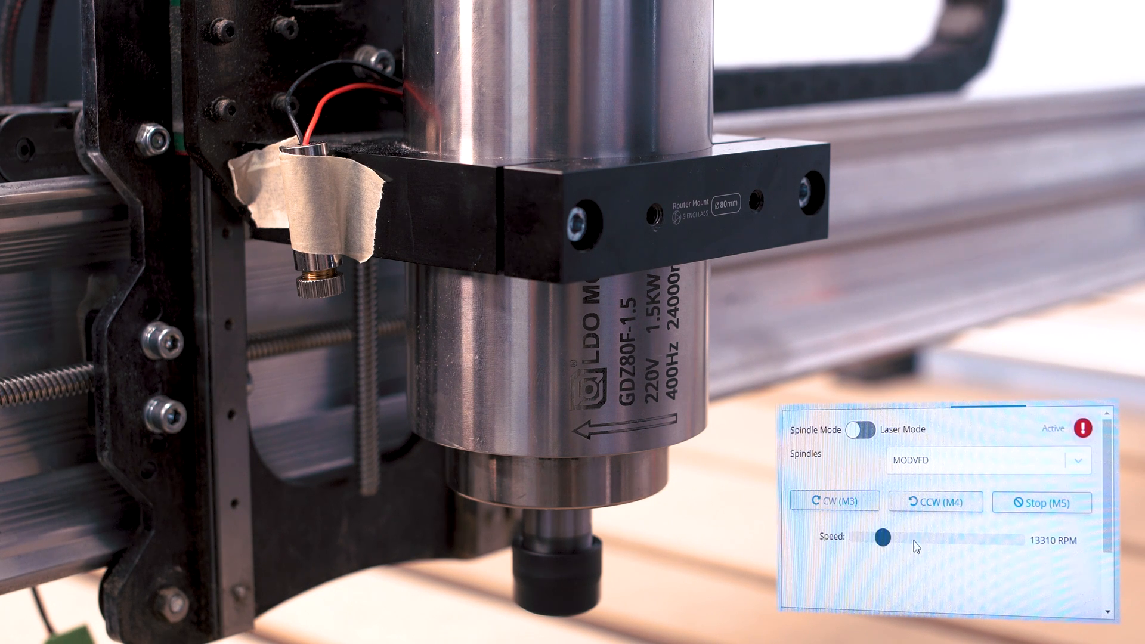
drag(880, 536, 1015, 542)
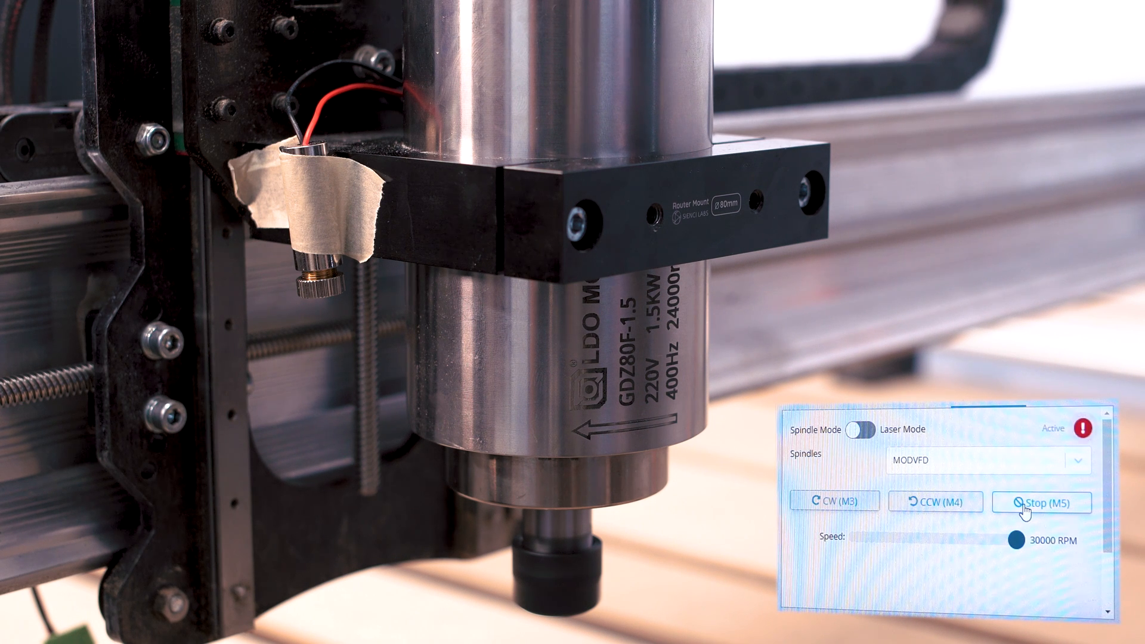
click(1041, 502)
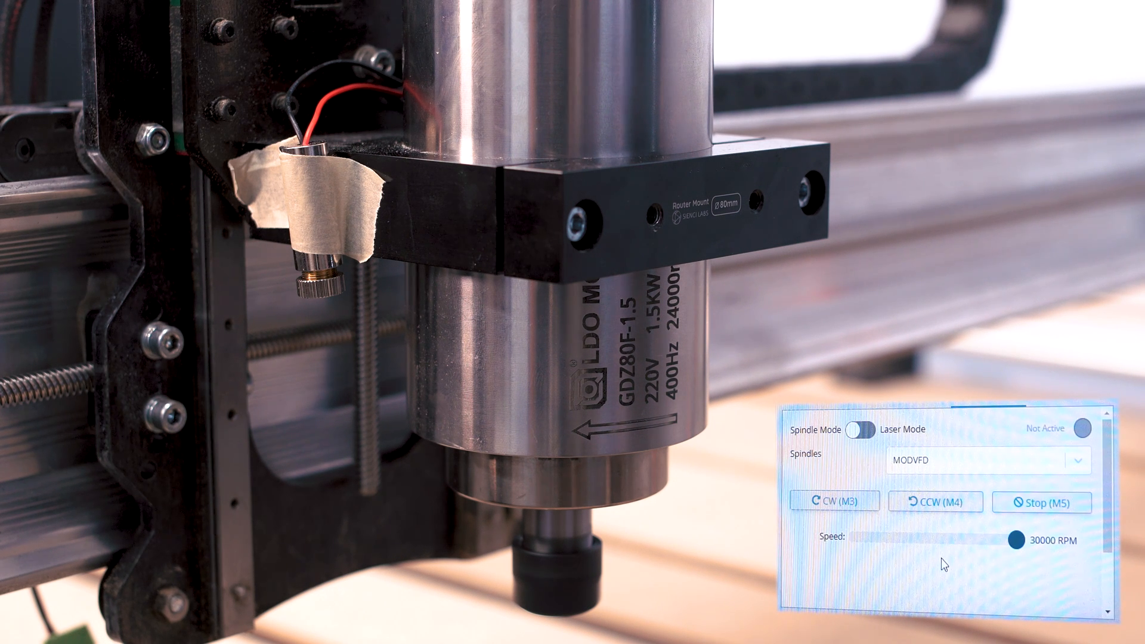